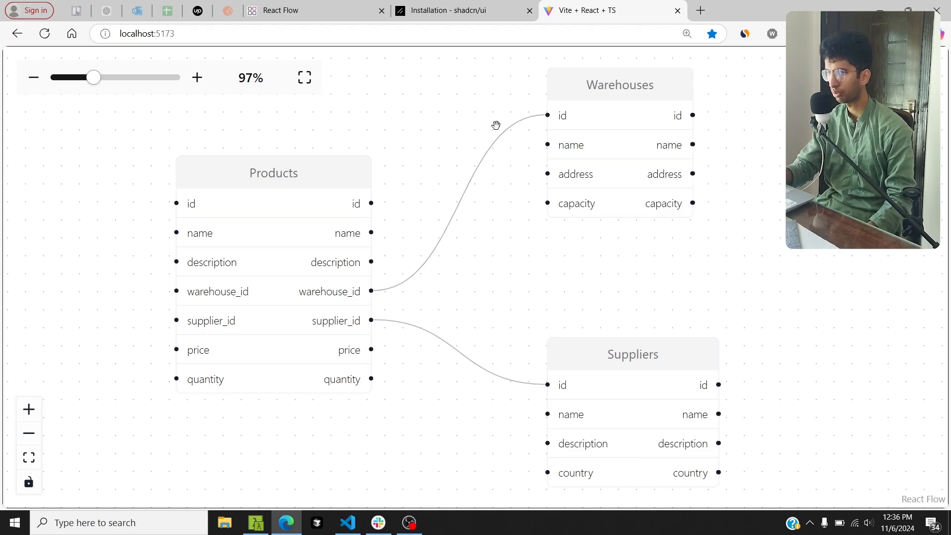
Review the React Flow Components prerequisites and follow the link to the shadcn installation guide.
left_click(274, 173)
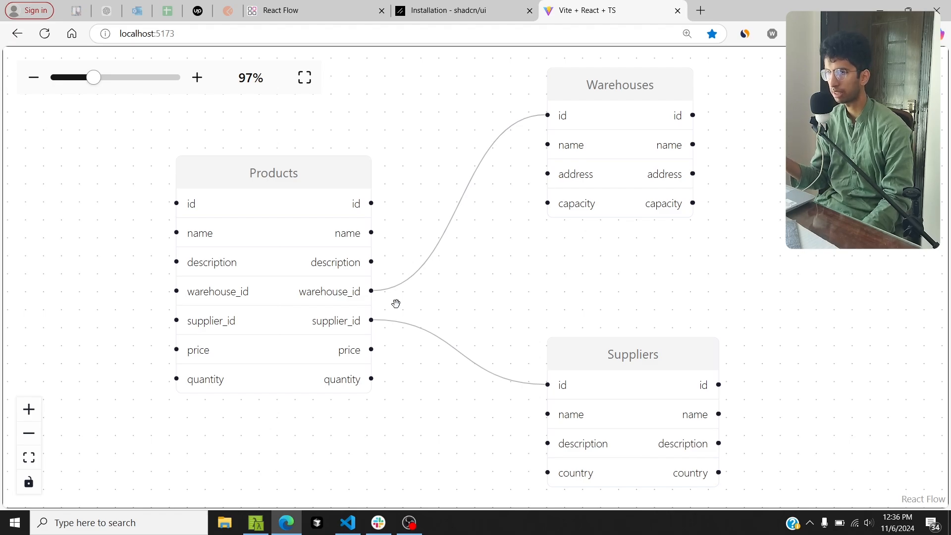
left_click(286, 10)
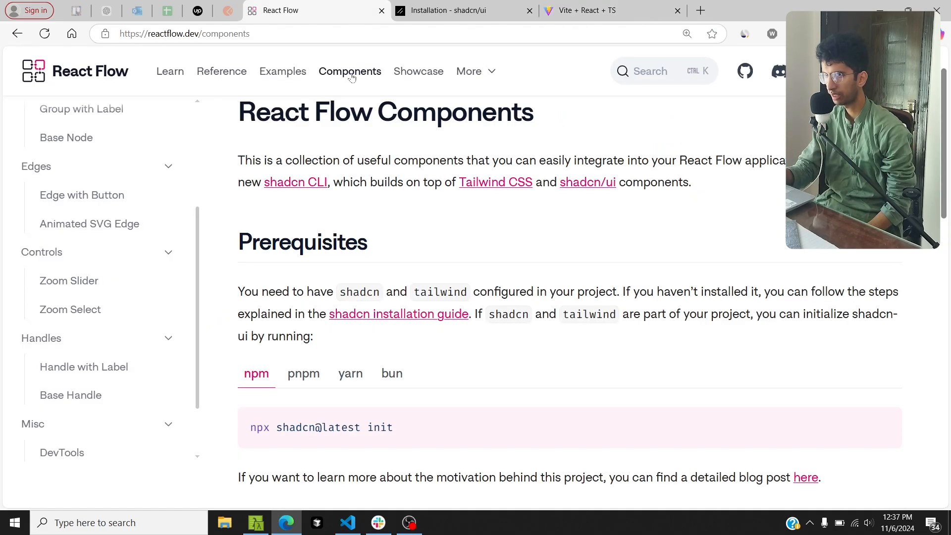
mouse_move(282, 71)
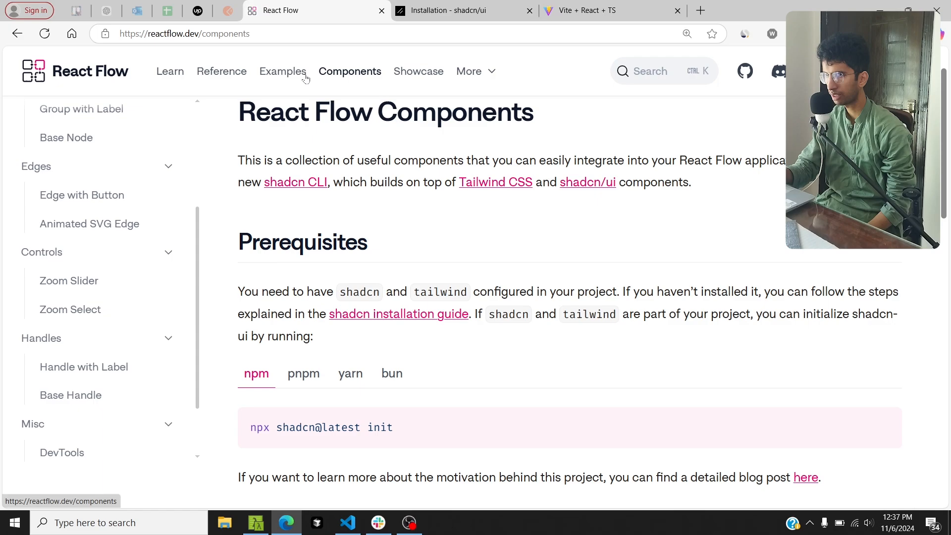
mouse_move(393, 201)
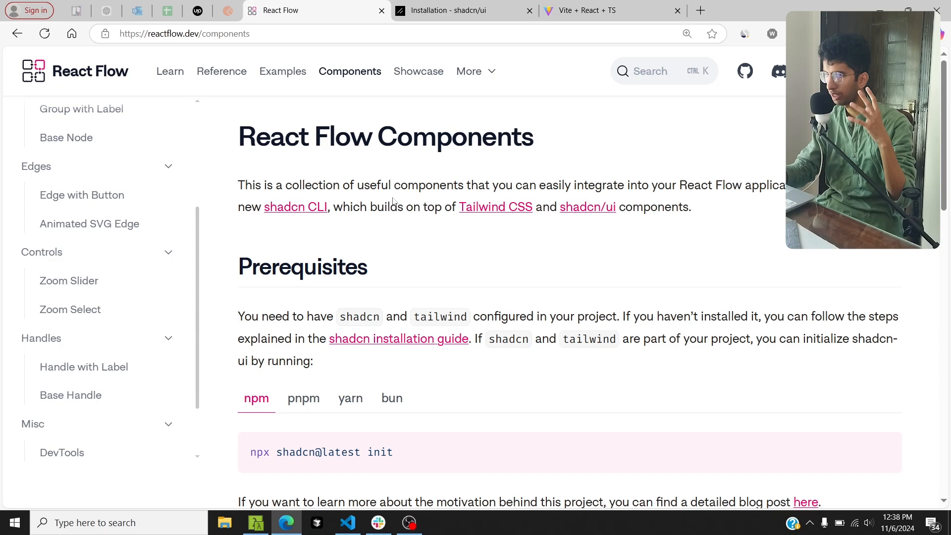
scroll("down", 3)
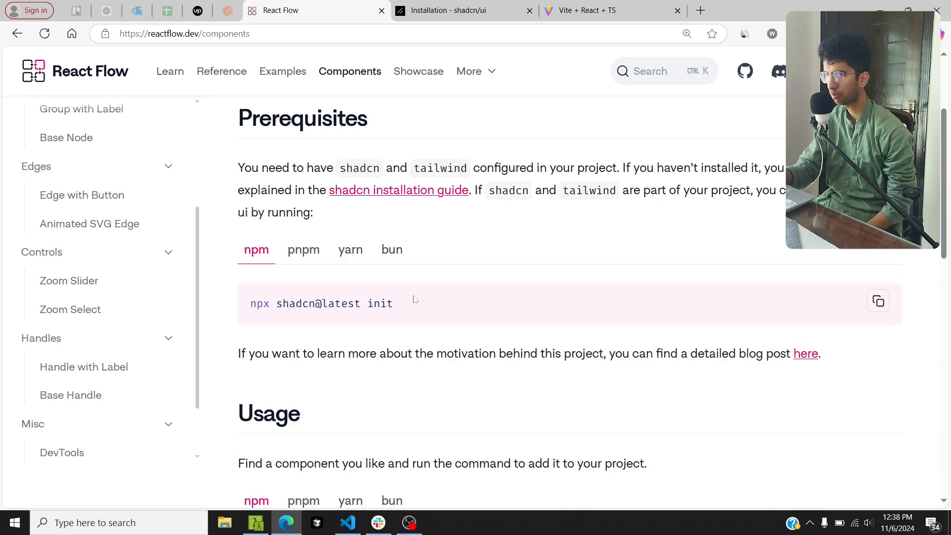
left_click(452, 10)
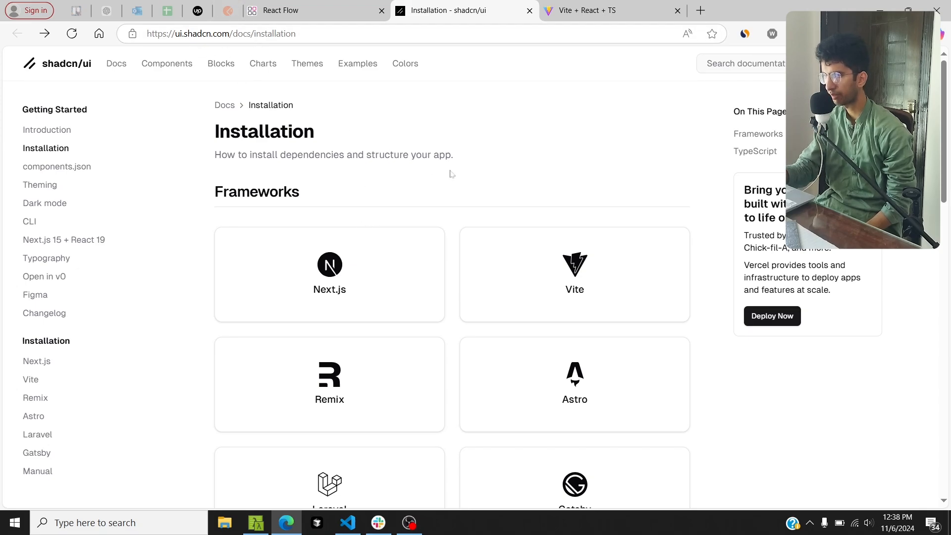
Open the shadcn/ui Vite guide and read down to its Button import example.
scroll("down", 3)
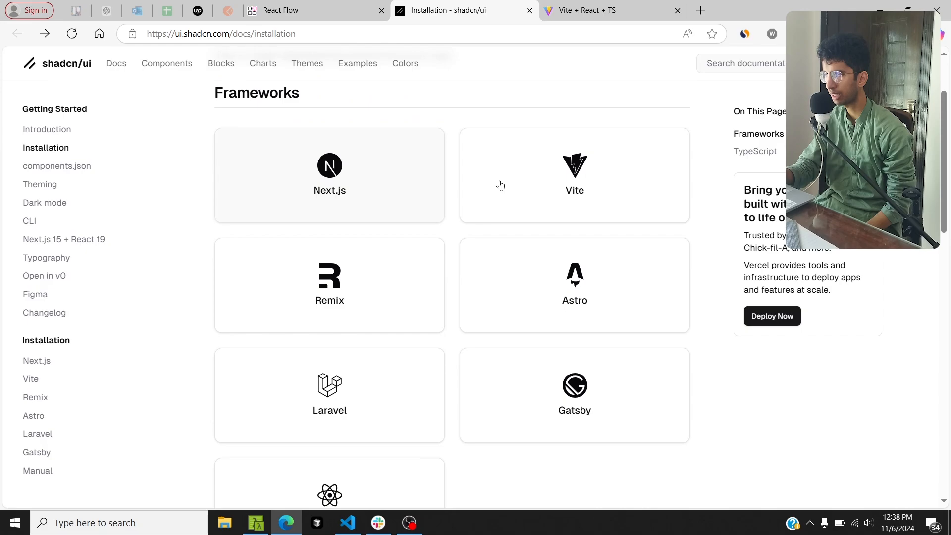
mouse_move(560, 178)
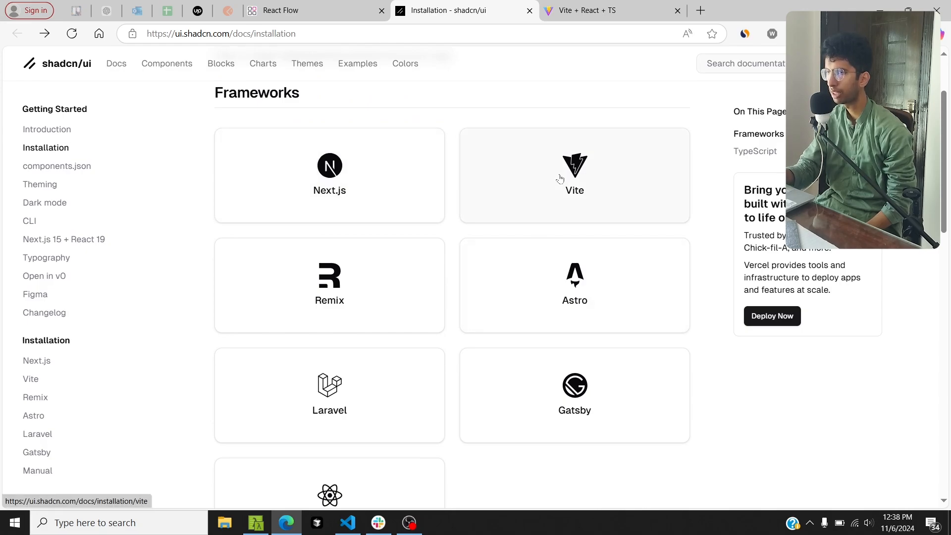
left_click(574, 175)
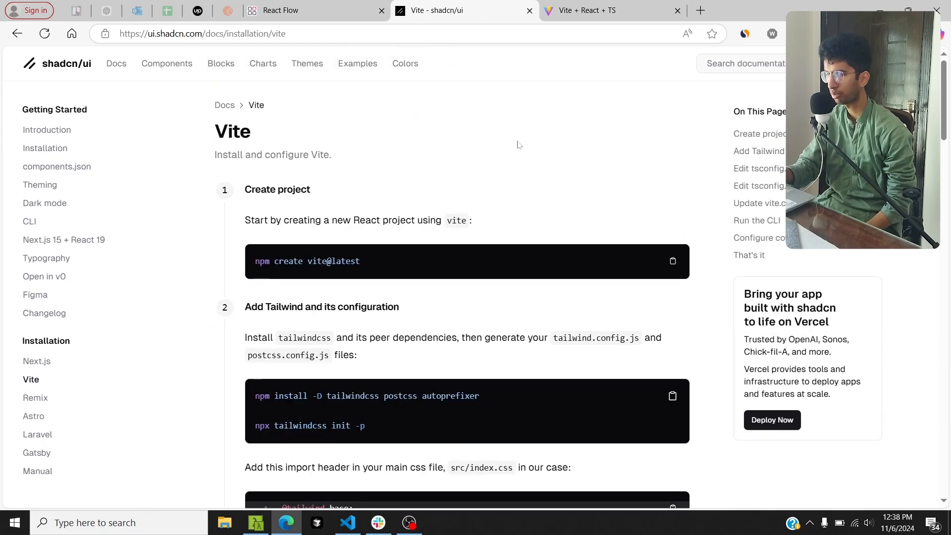
scroll("down", 3)
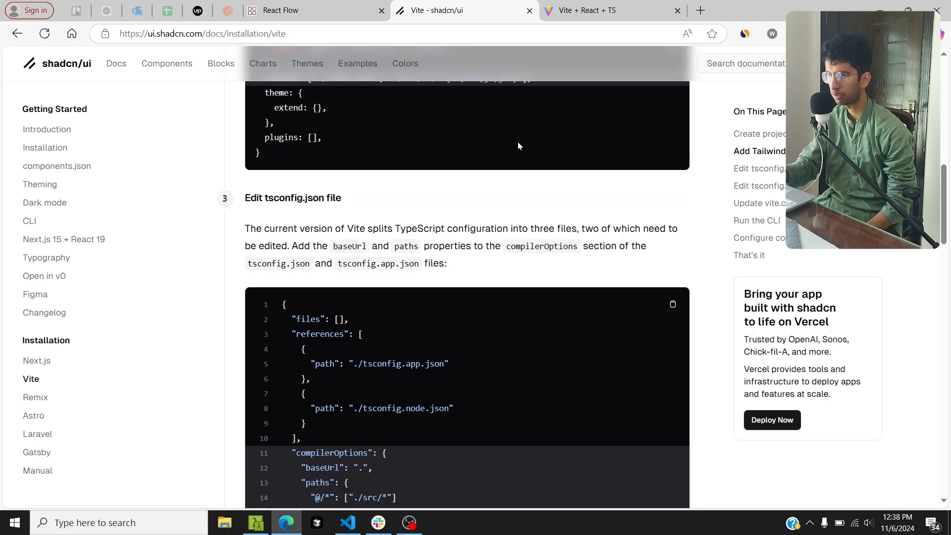
scroll("down", 3)
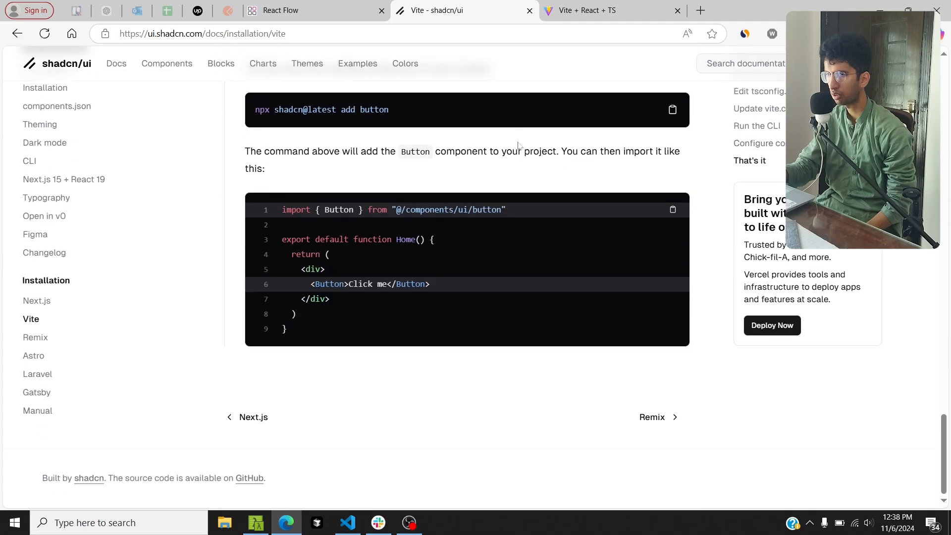
Back on the React Flow components docs, open the Zoom Slider page.
left_click(298, 11)
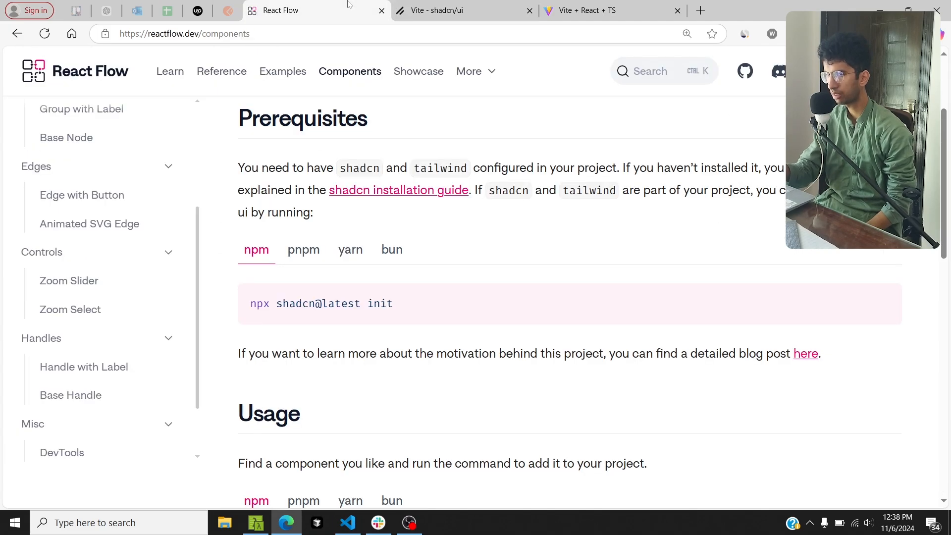
scroll("down", 3)
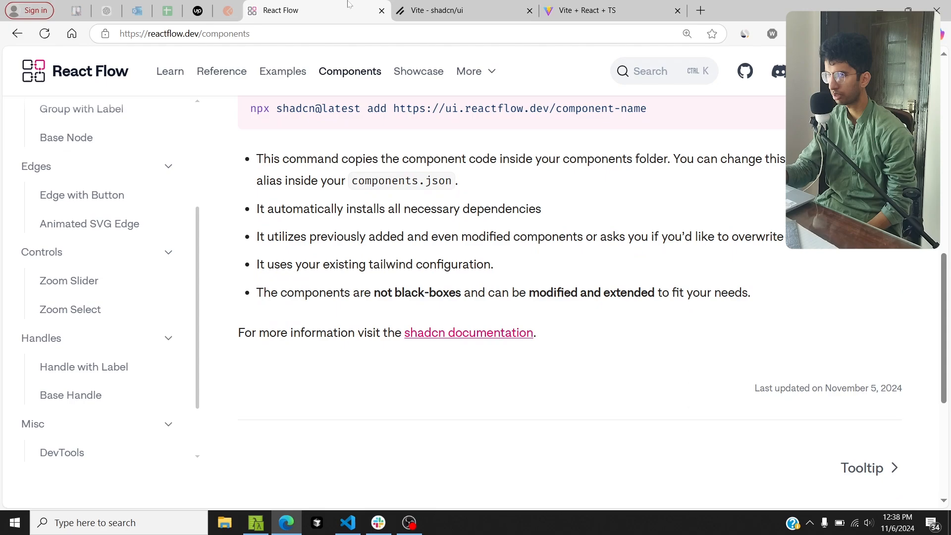
scroll("up", 3)
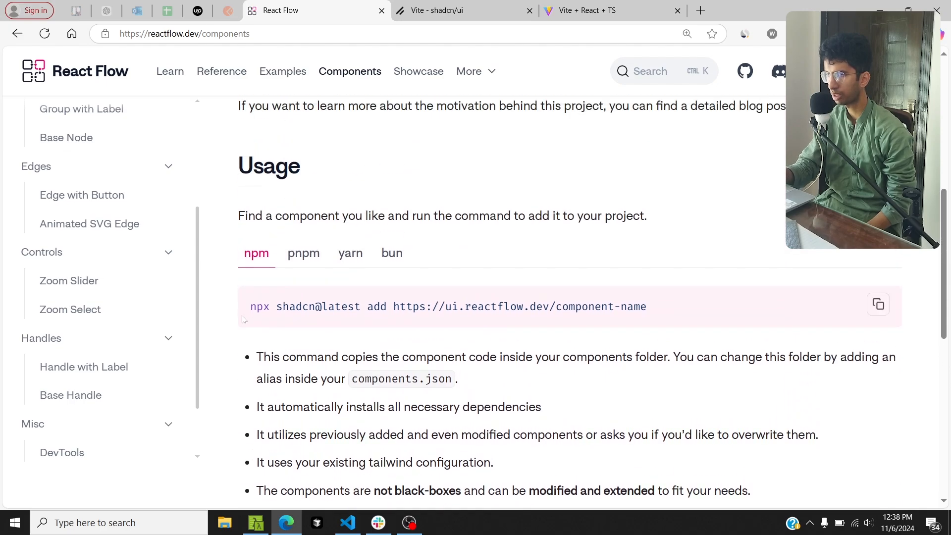
mouse_move(187, 322)
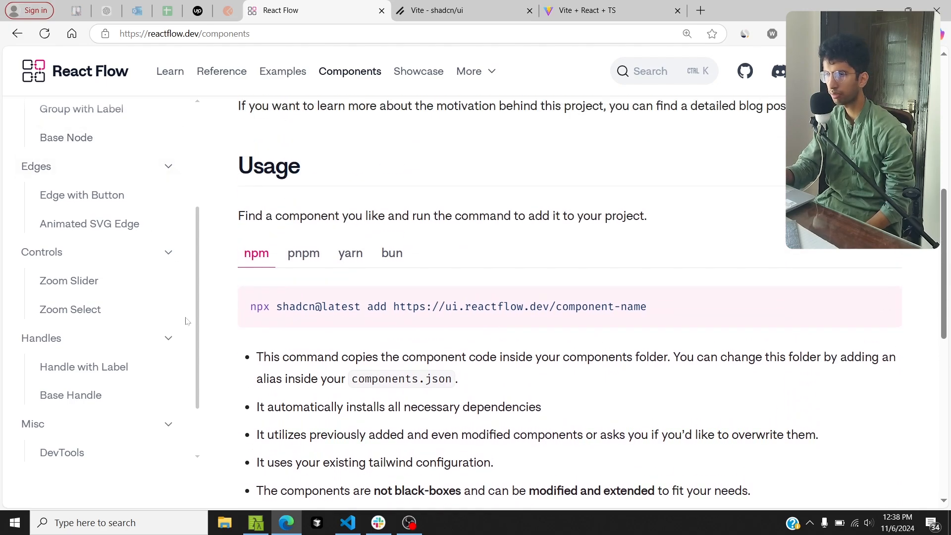
scroll("up", 3)
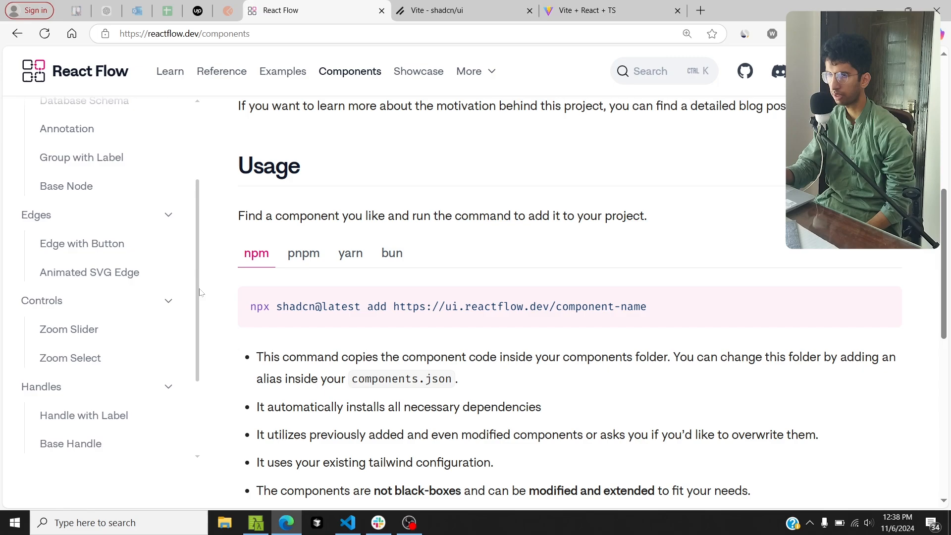
left_click(68, 329)
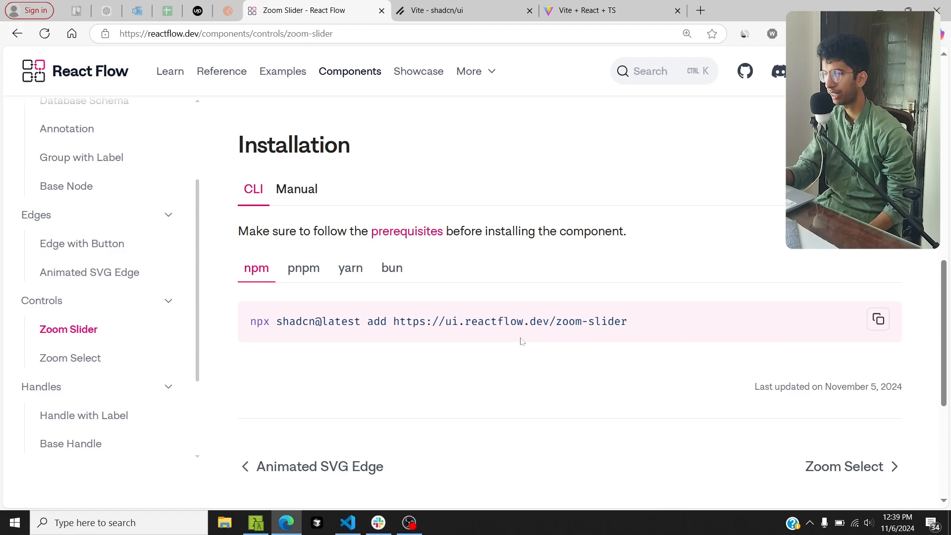
In VS Code, view zoom-slider.tsx, then return to database-schema-node.tsx.
left_click(347, 523)
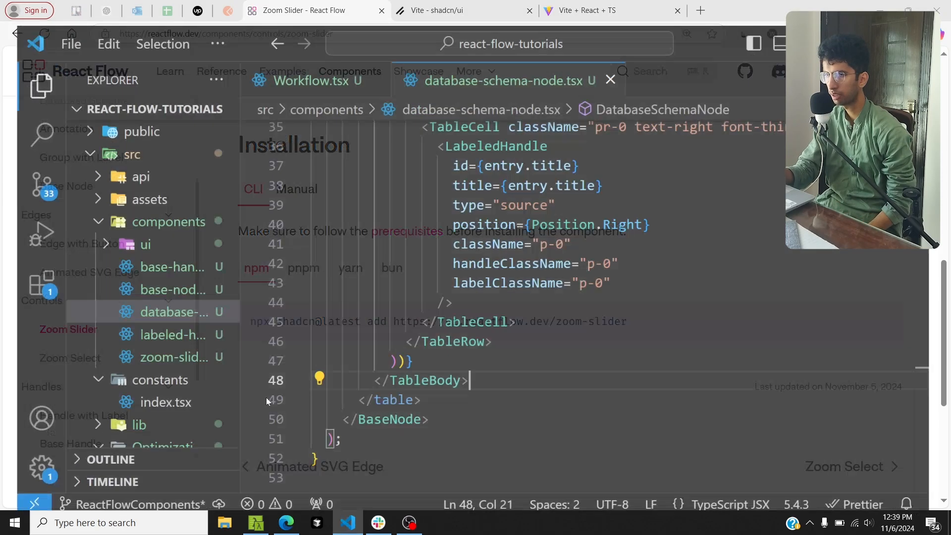
left_click(164, 345)
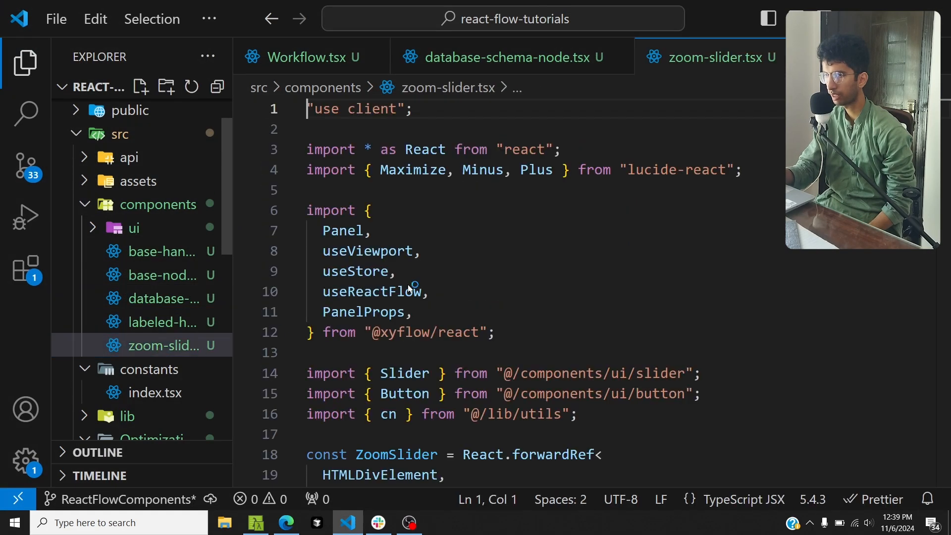
left_click(504, 57)
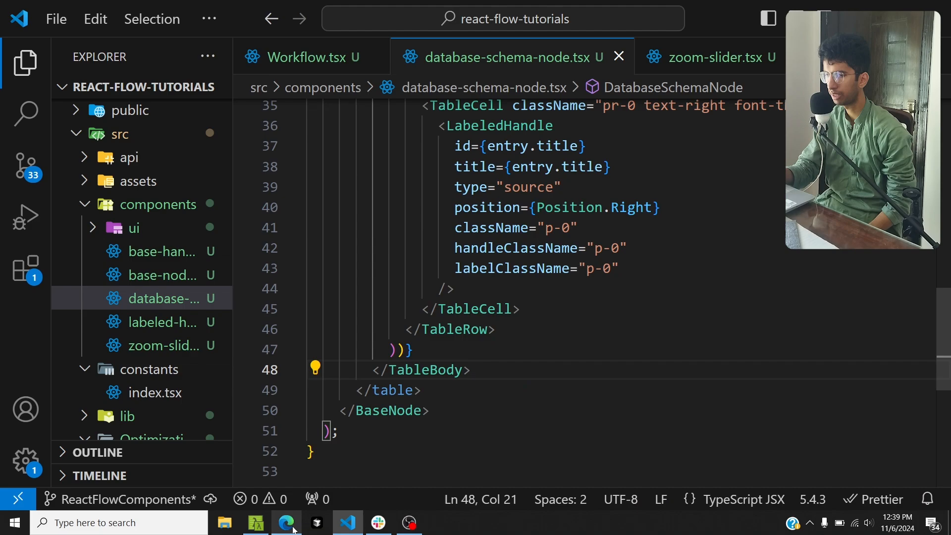
Show and scroll through the Zoom Slider demo code in the browser.
left_click(286, 523)
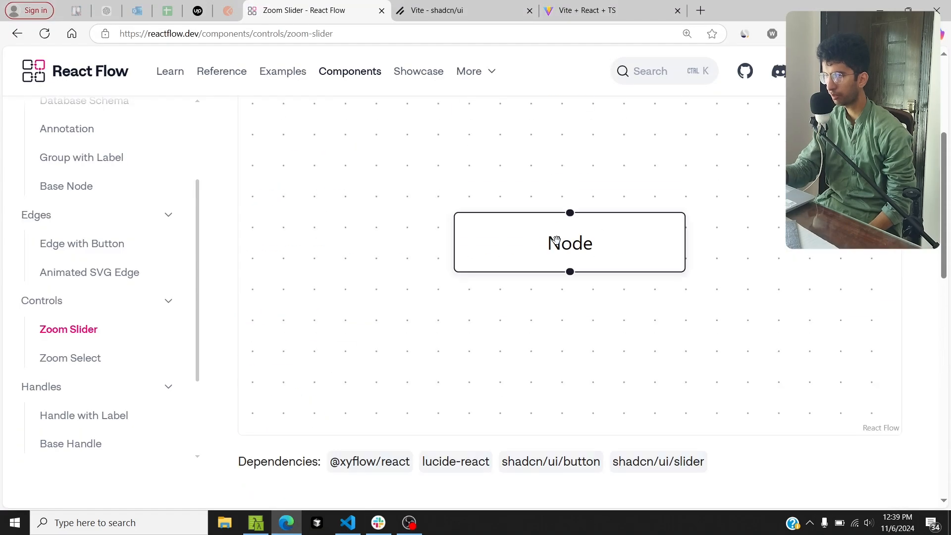
left_click(333, 217)
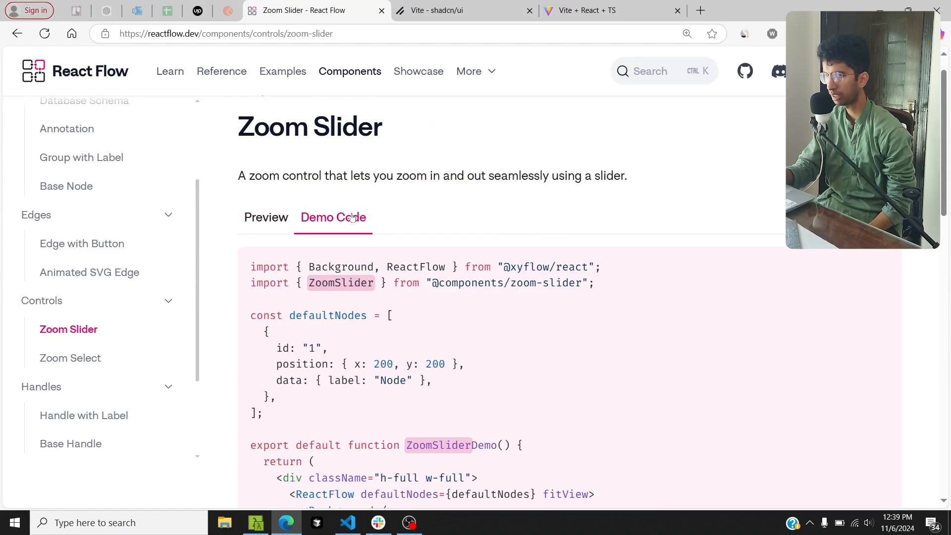
scroll("down", 3)
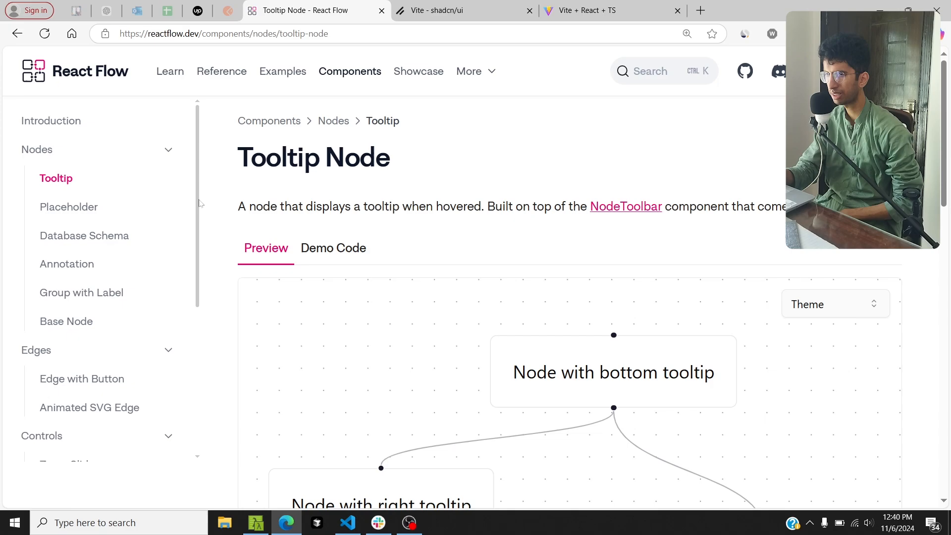
mouse_move(530, 362)
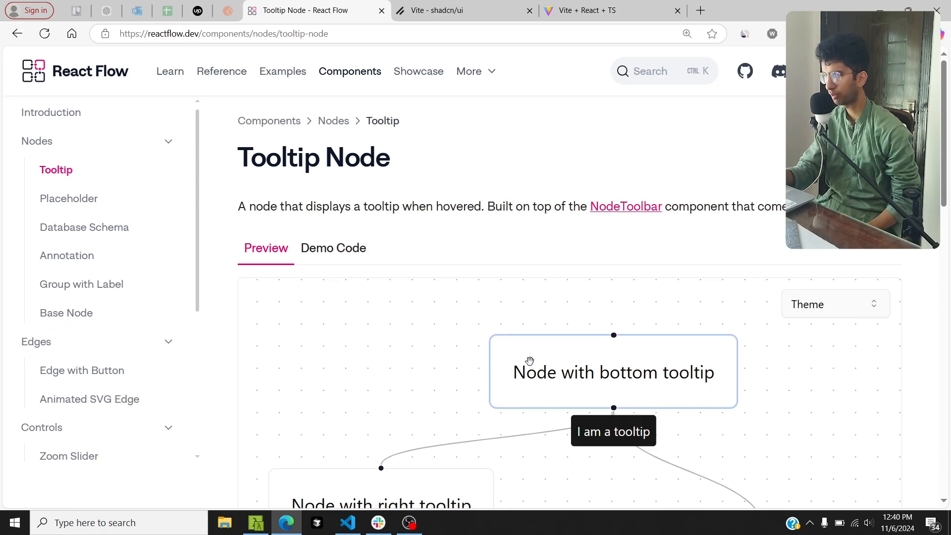
mouse_move(470, 337)
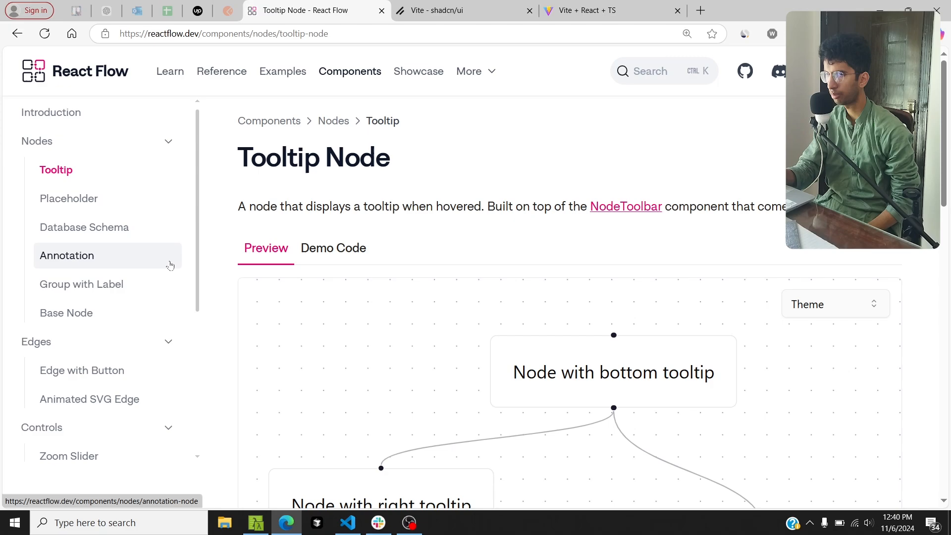
left_click(83, 227)
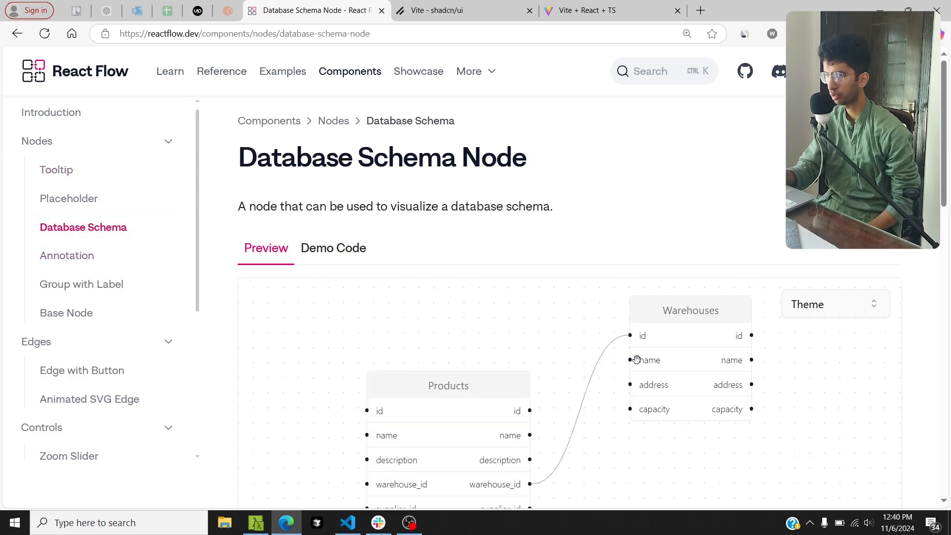
scroll("down", 3)
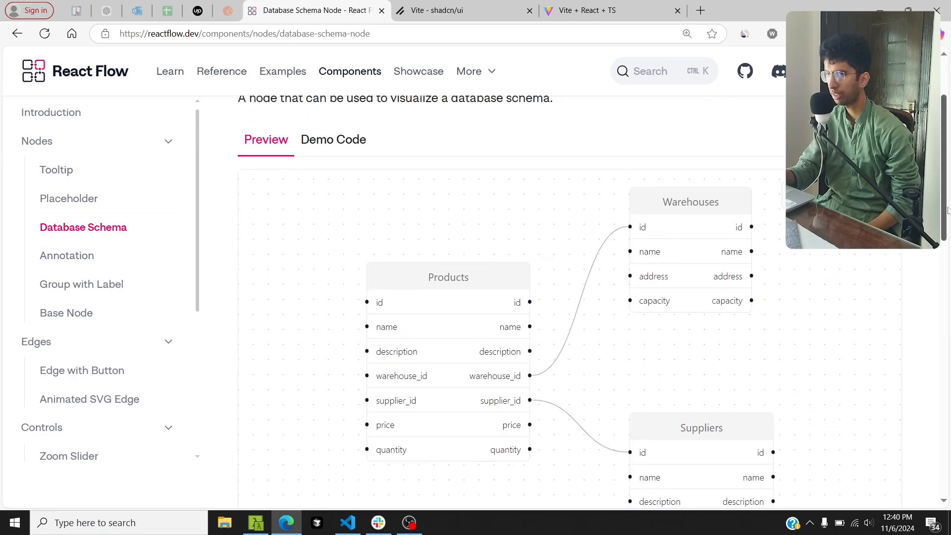
scroll("up", 3)
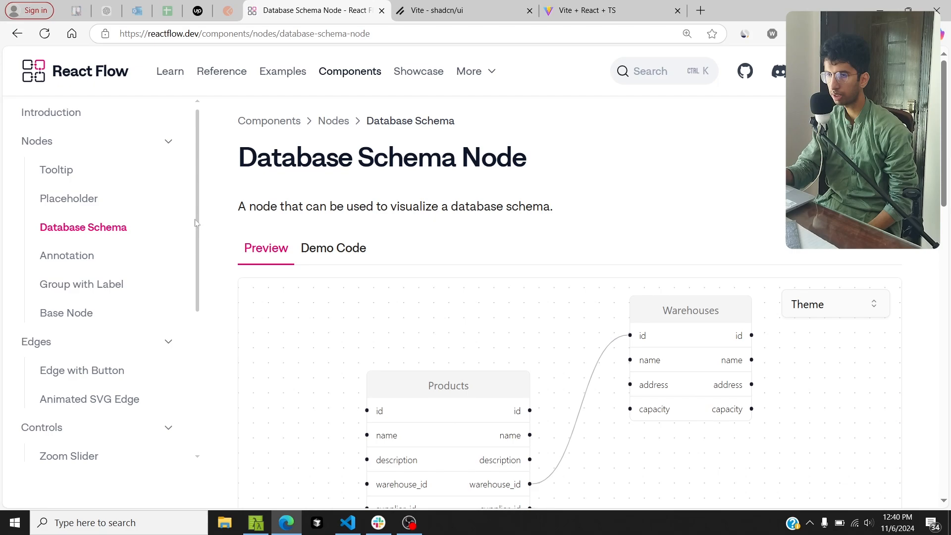
Open the Button Edge component docs and look over its preview.
left_click(81, 371)
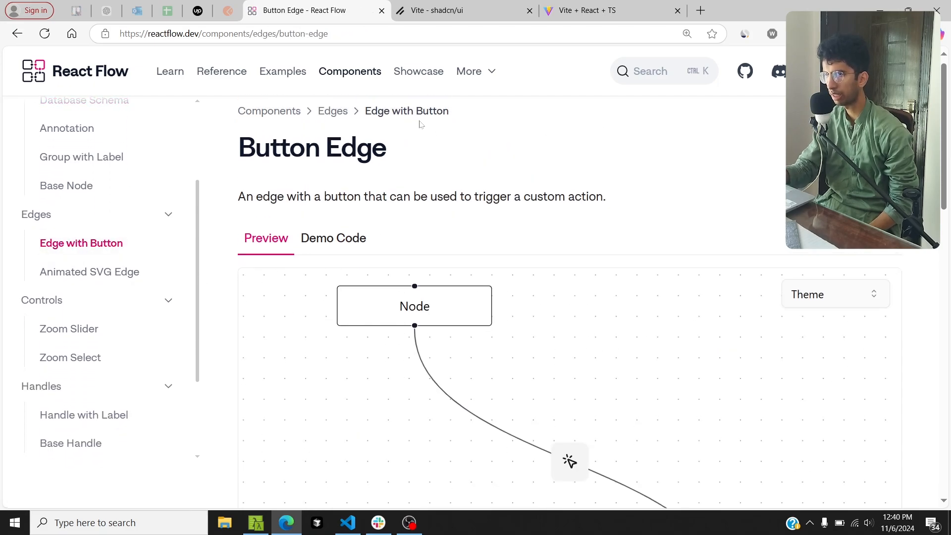
scroll("up", 3)
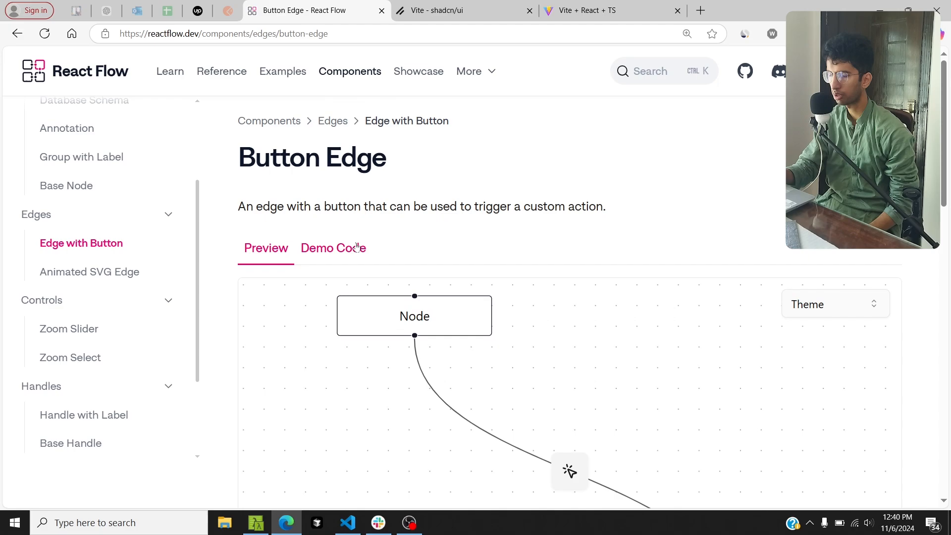
scroll("down", 3)
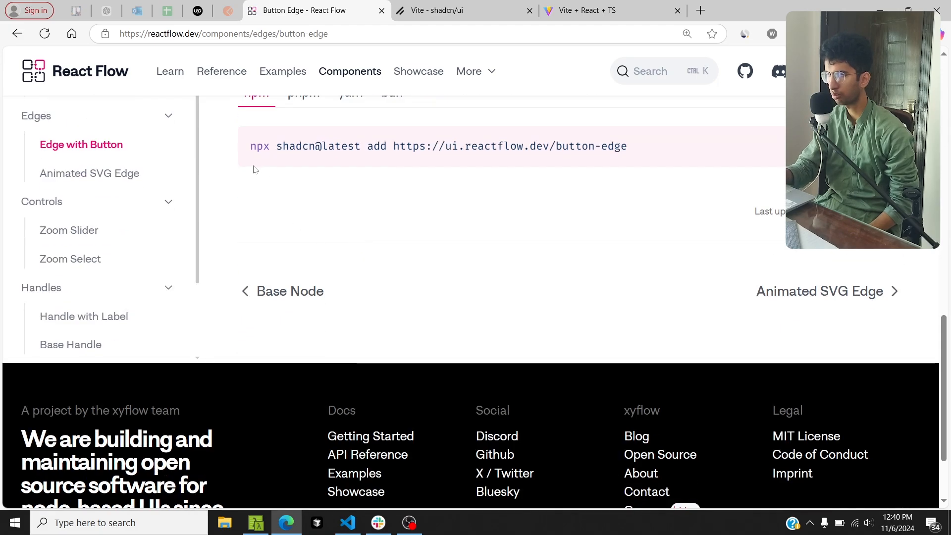
scroll("up", 3)
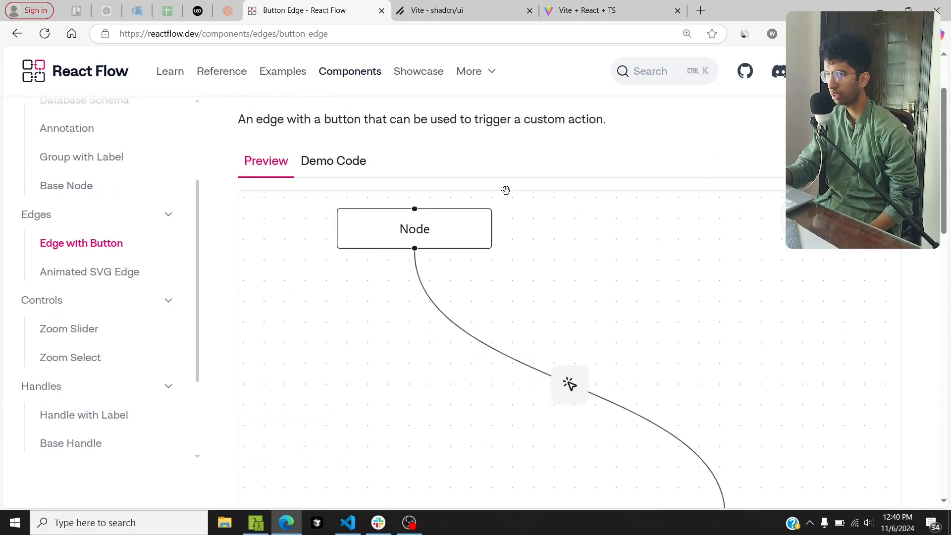
Read through the Button Edge demo code, including the buttonEdge edge type.
left_click(332, 160)
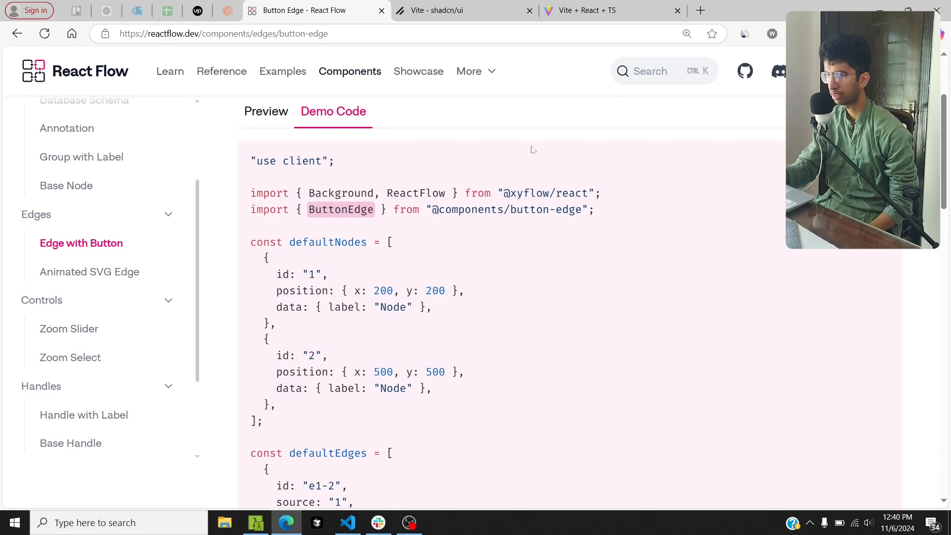
scroll("down", 3)
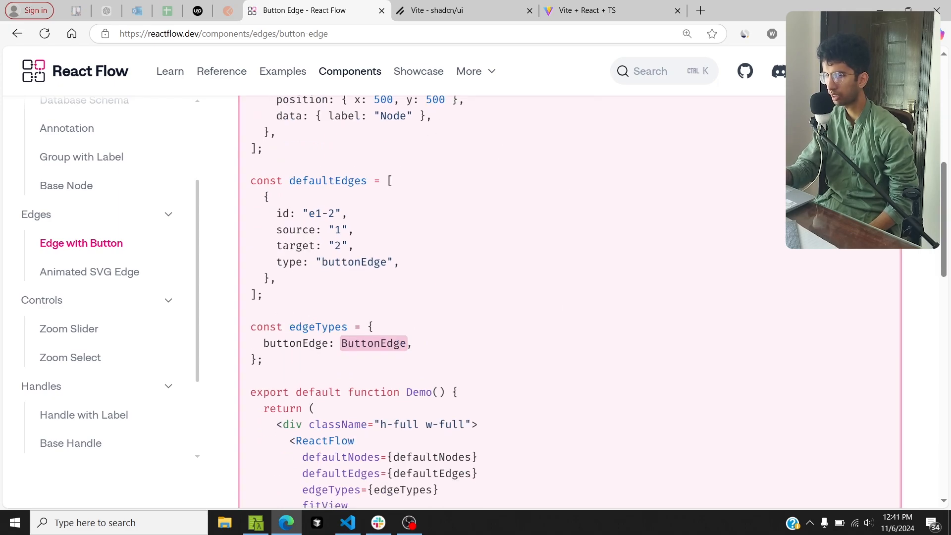
scroll("up", 3)
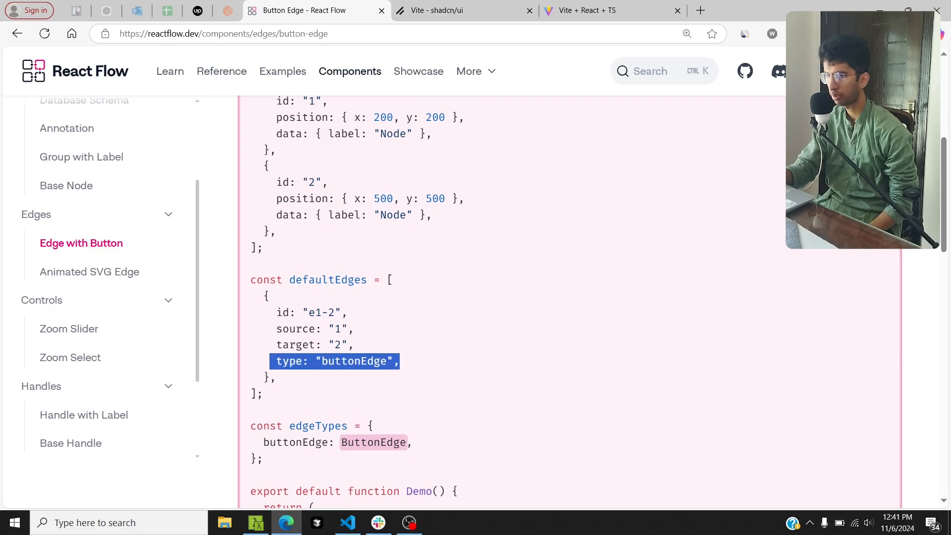
scroll("up", 3)
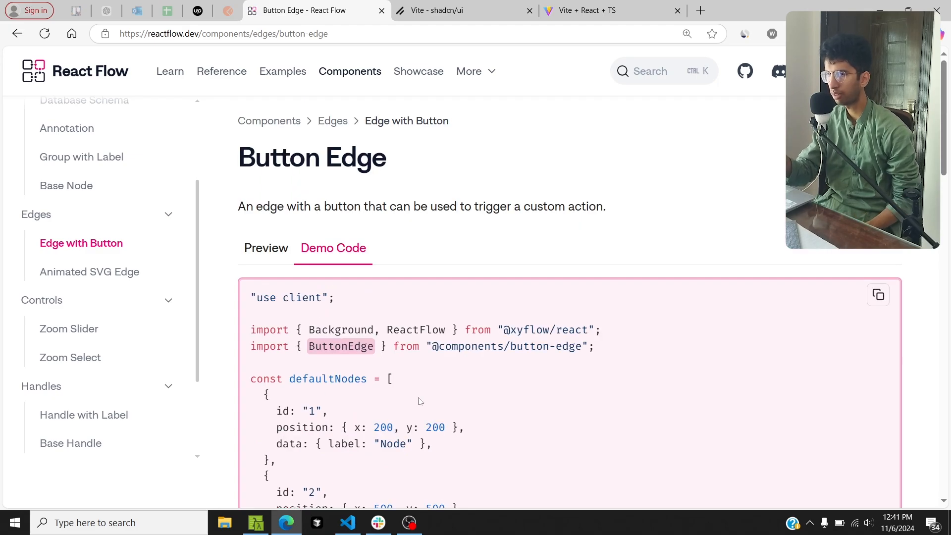
scroll("down", 3)
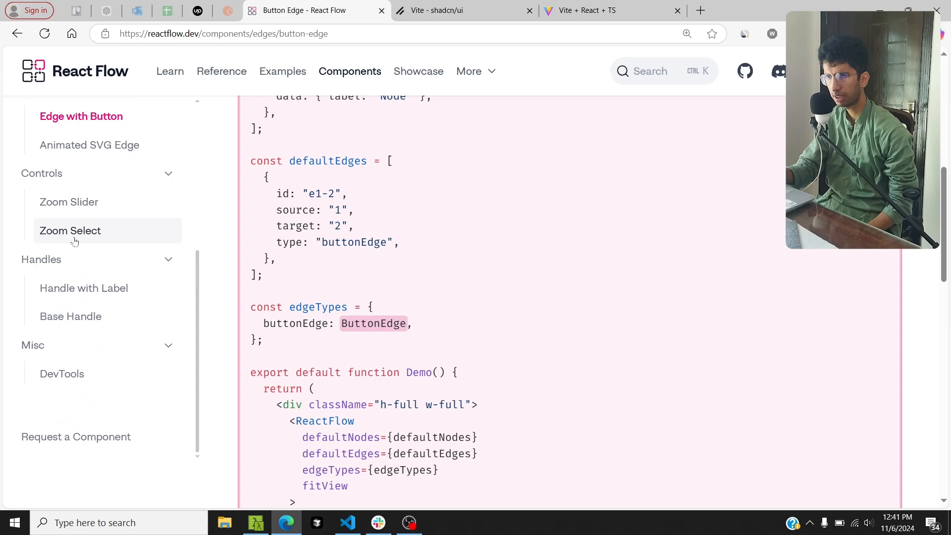
mouse_move(62, 373)
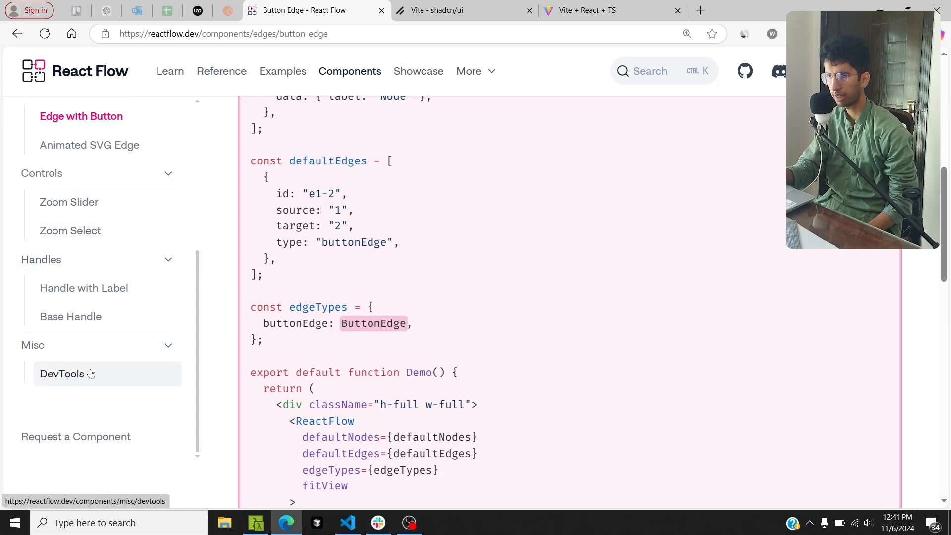
Open the Labeled Handle docs and view the node with three labeled inputs and outputs.
left_click(84, 287)
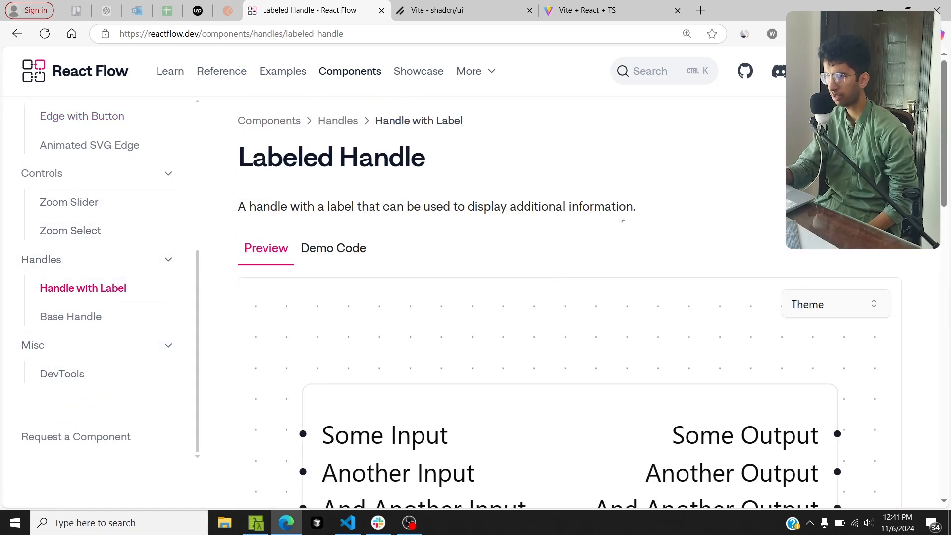
scroll("down", 3)
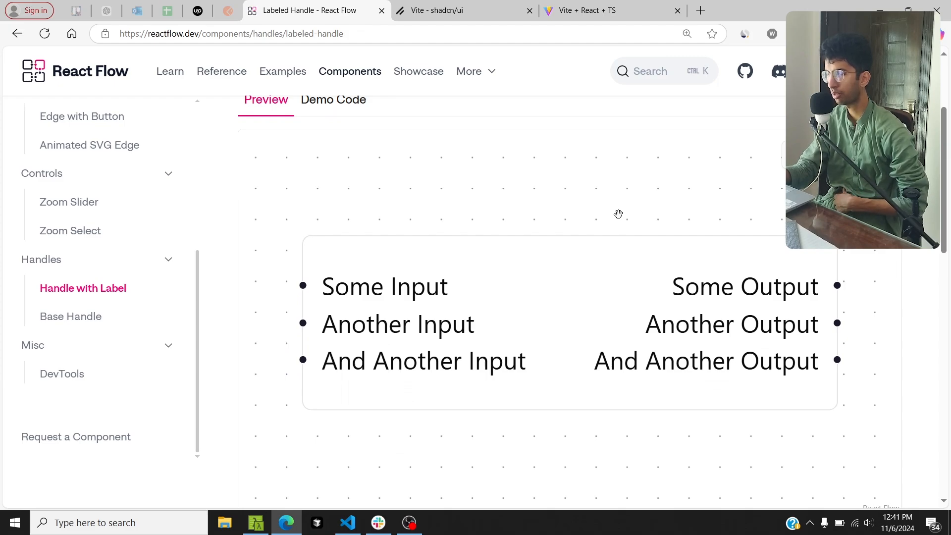
scroll("up", 3)
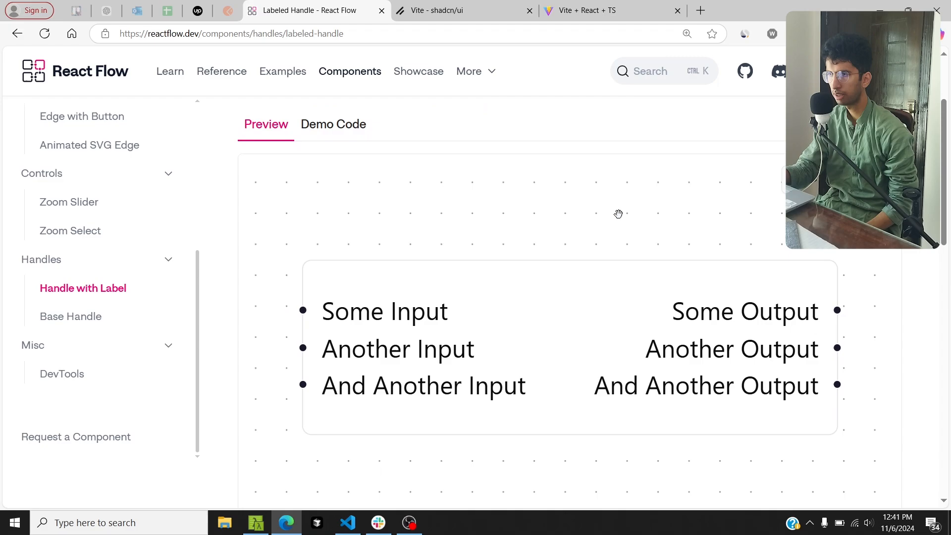
Open the DevTools docs under Misc and select its npx install command.
left_click(62, 373)
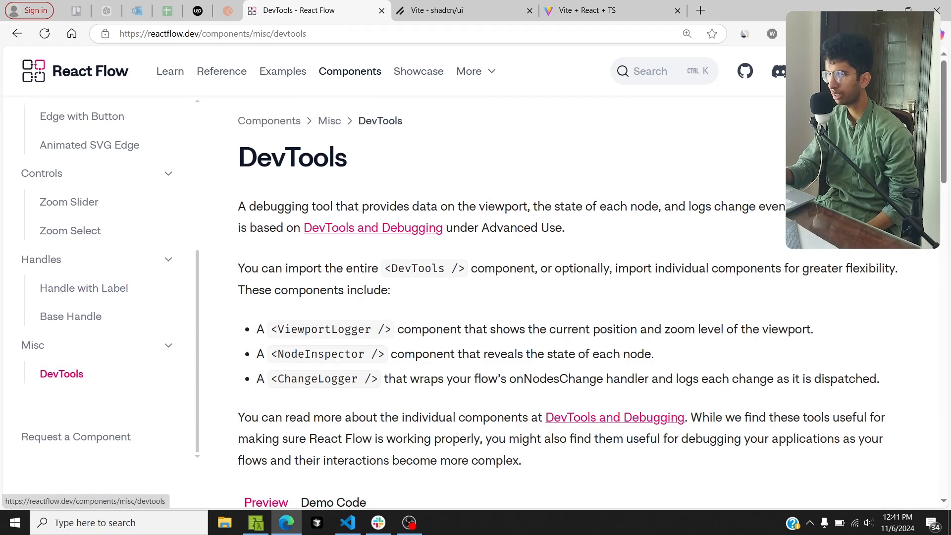
scroll("down", 3)
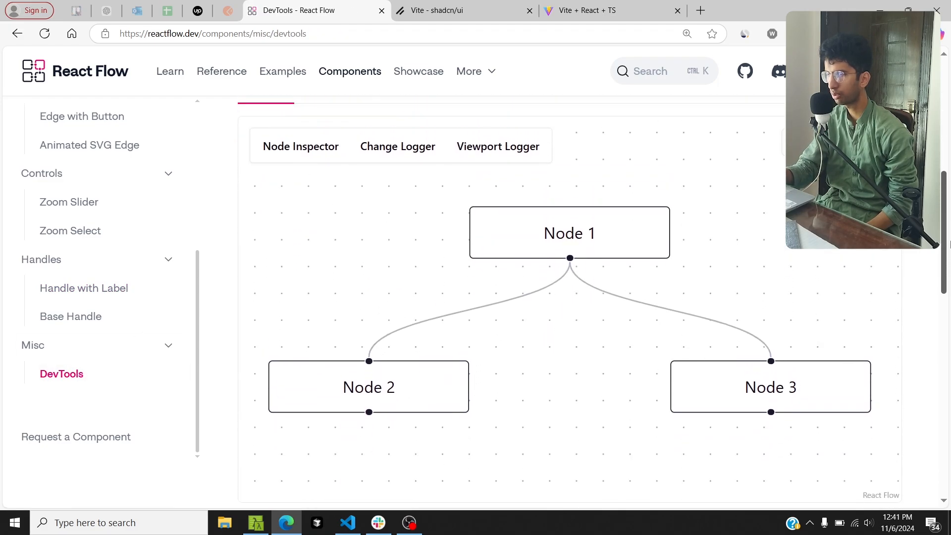
scroll("up", 3)
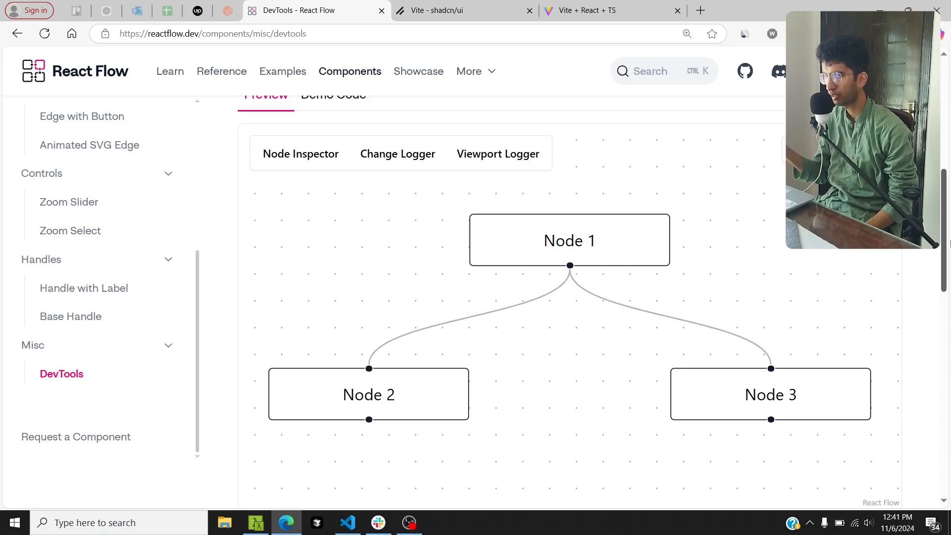
scroll("down", 3)
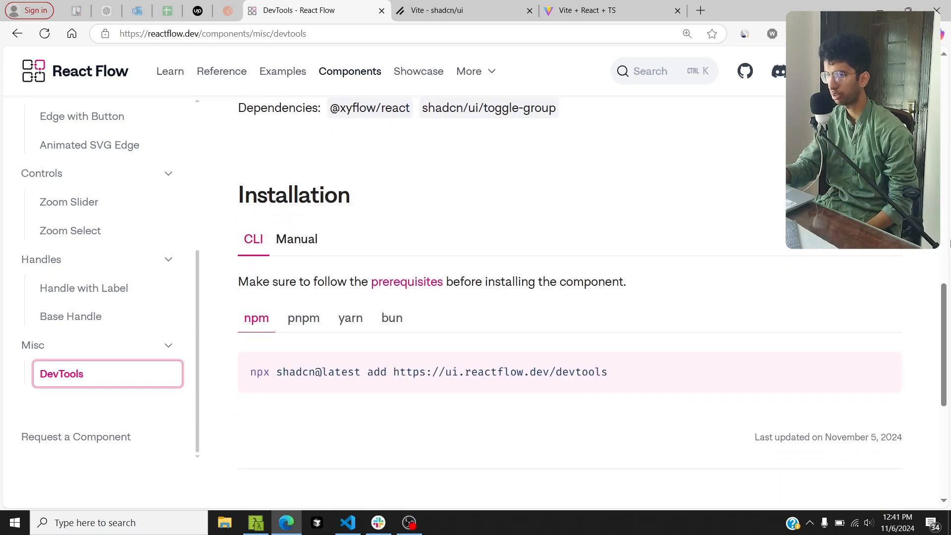
double_click(437, 372)
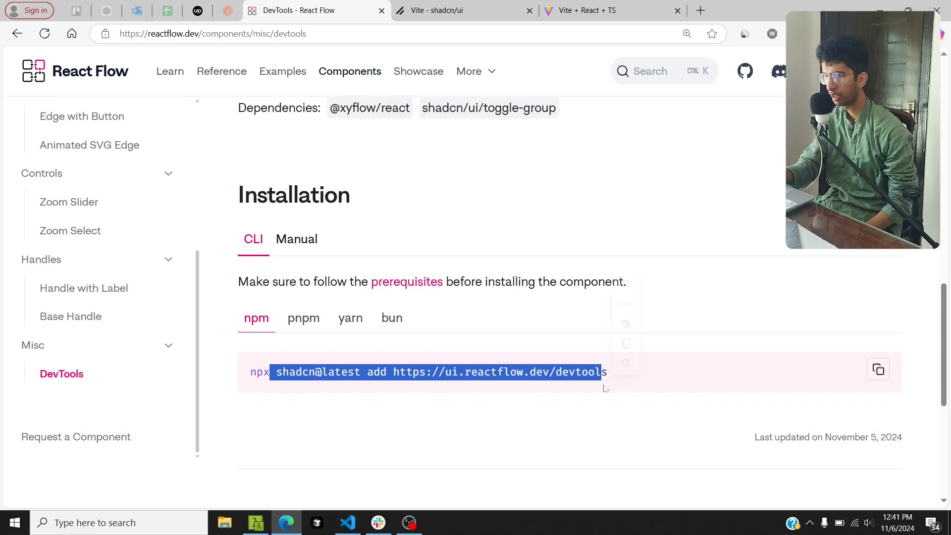
Read through the DevTools demo code.
scroll("up", 3)
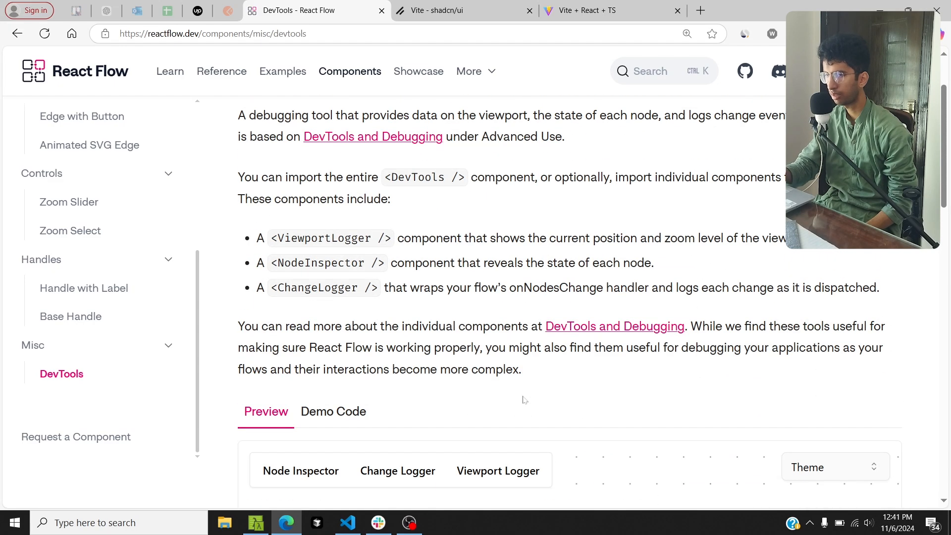
left_click(333, 412)
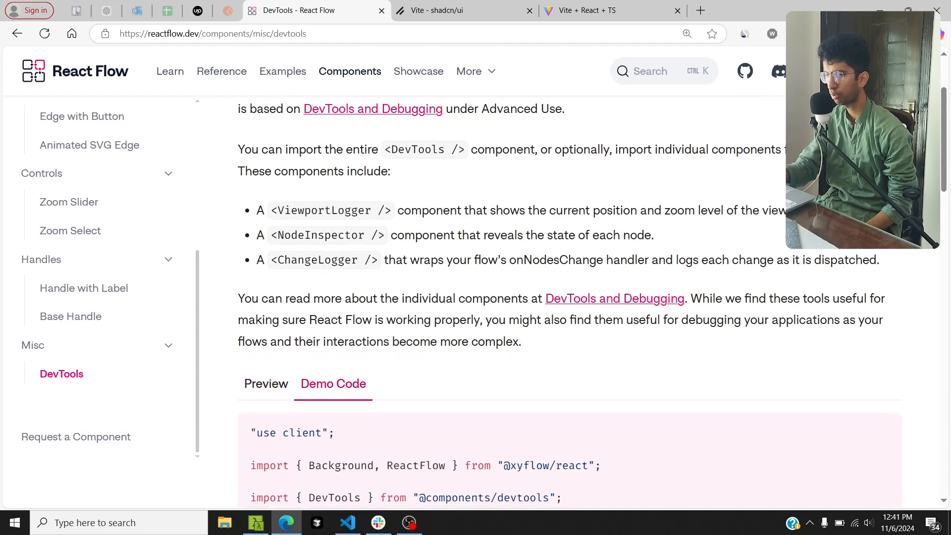
scroll("down", 3)
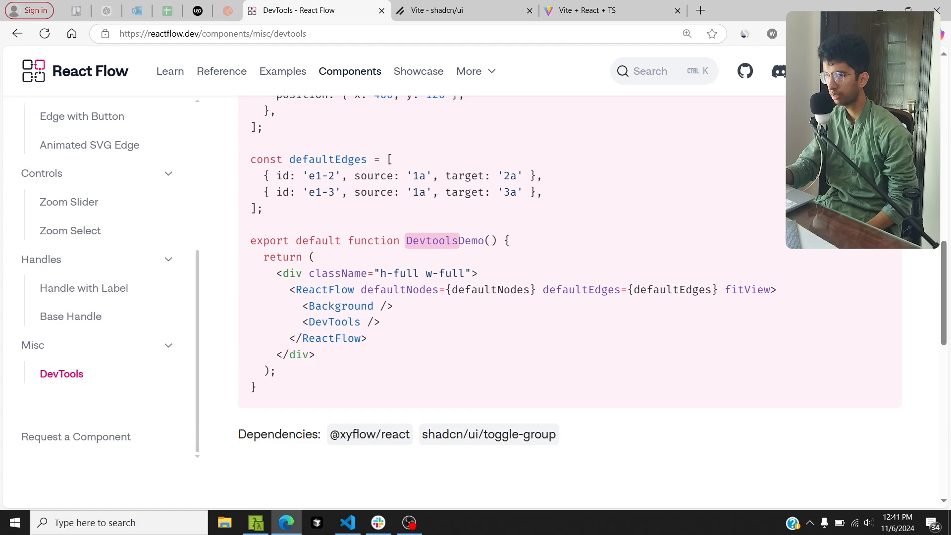
scroll("down", 3)
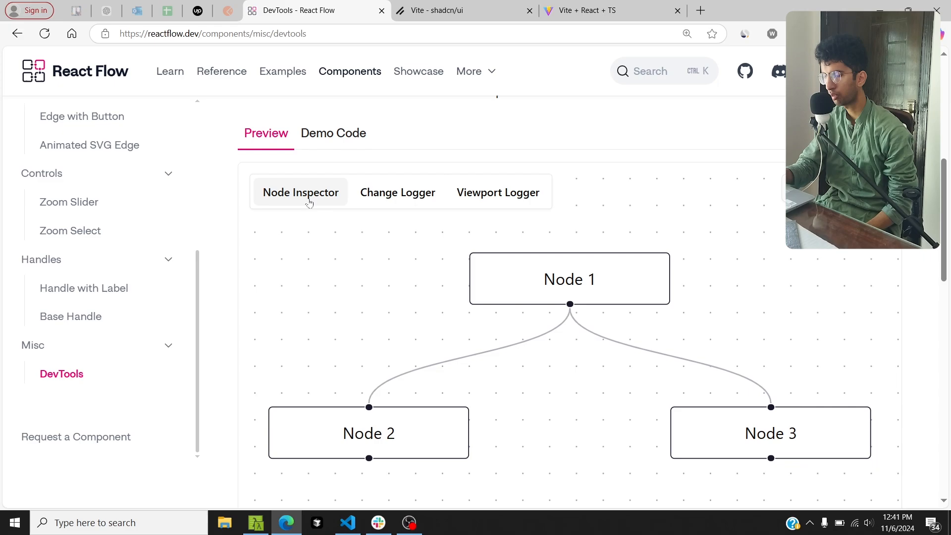
Turn on the Node Inspector in the DevTools preview toolbar.
left_click(300, 193)
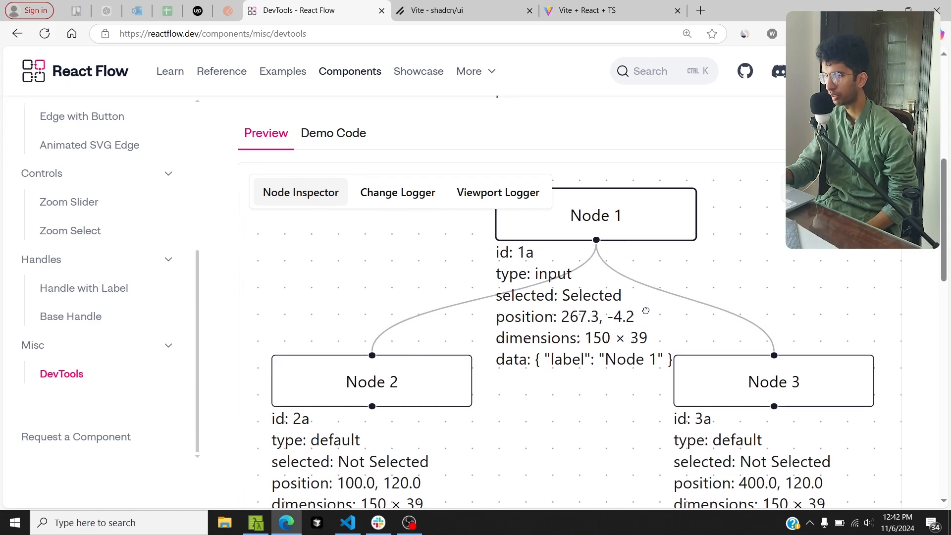
mouse_move(473, 273)
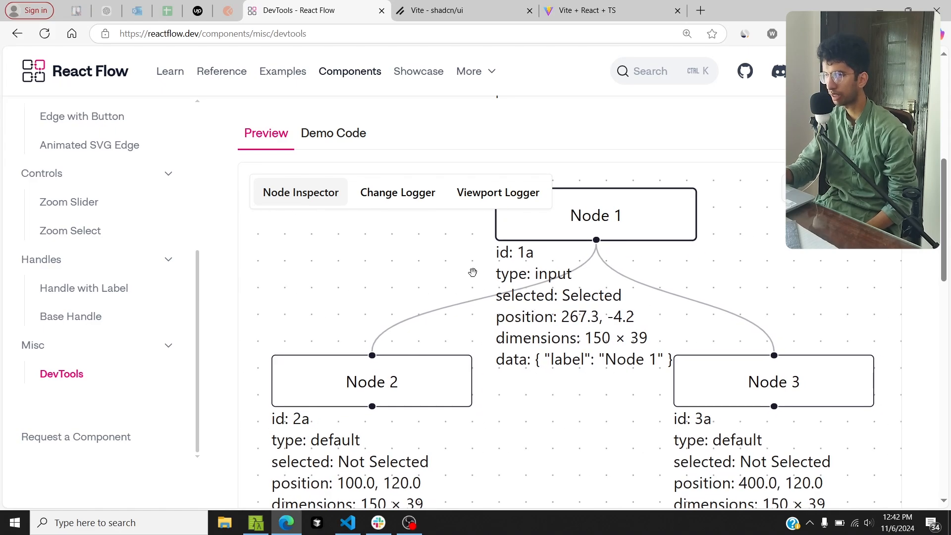